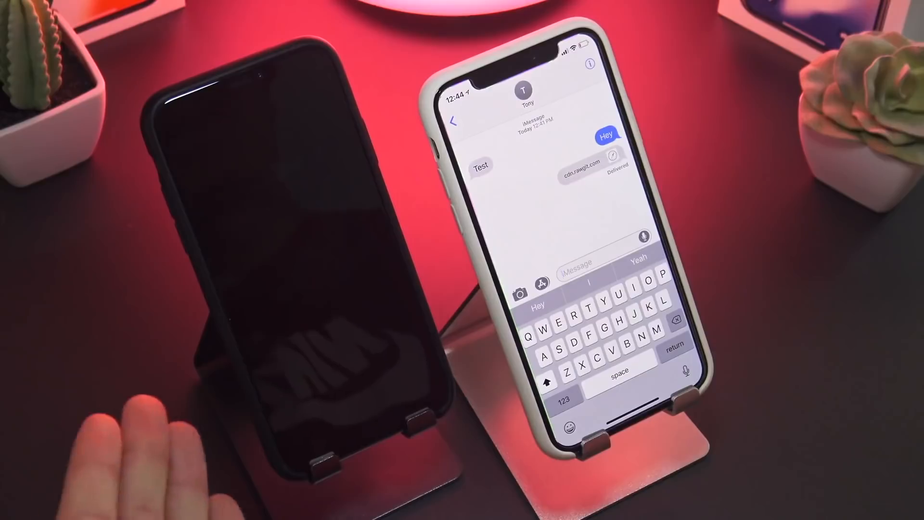
pyautogui.moveTo(176, 460)
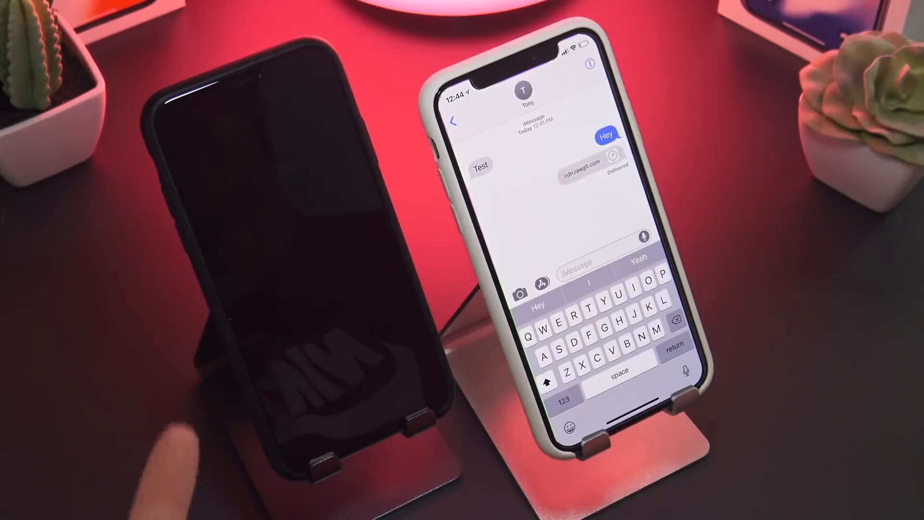